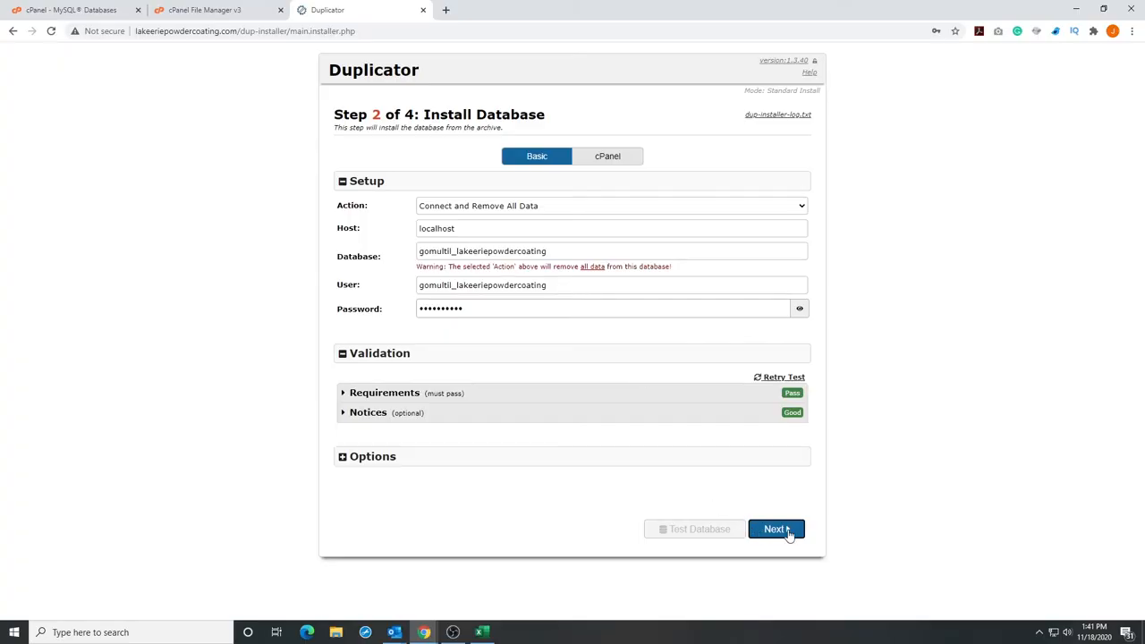
# - Confirm the localhost database settings, start the database installation, and save the login in Chrome
pyautogui.click(777, 529)
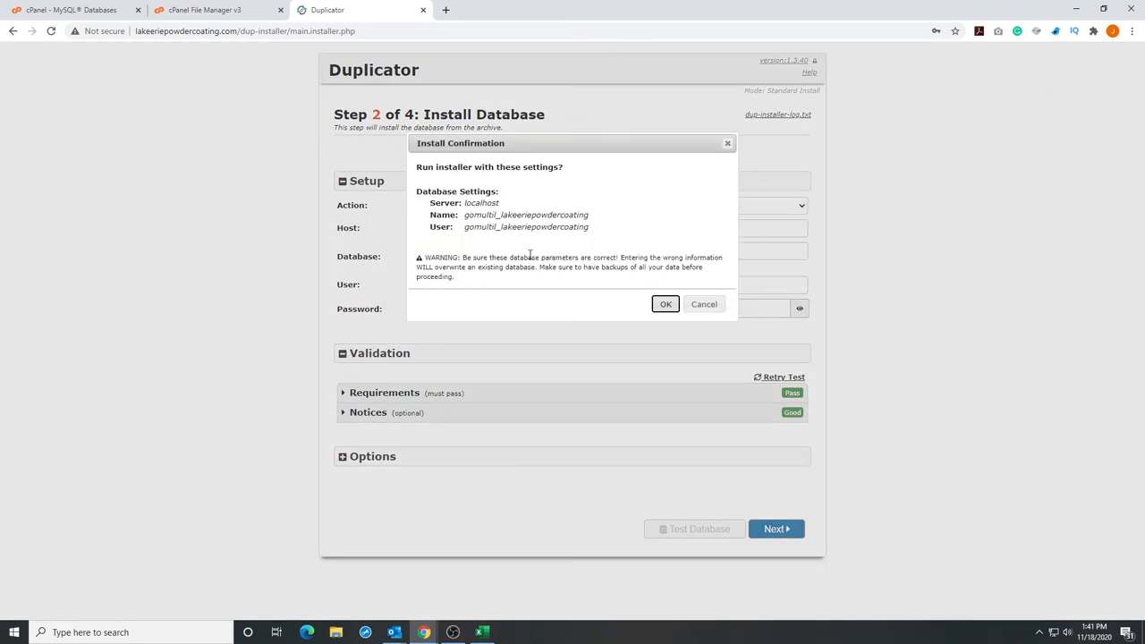
pyautogui.click(665, 304)
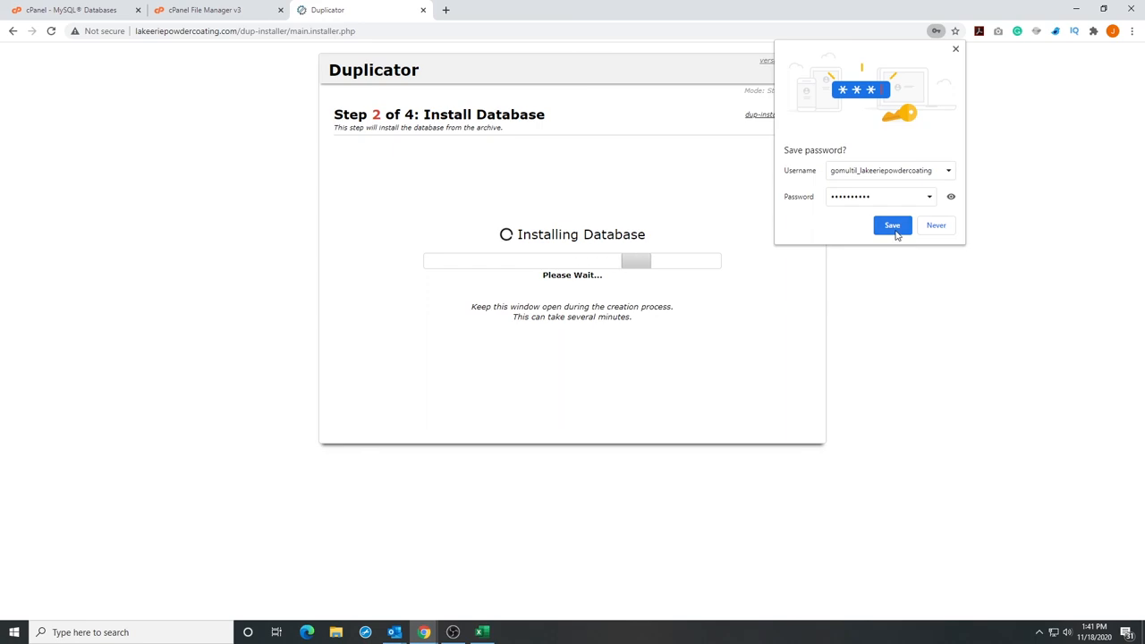
pyautogui.click(891, 225)
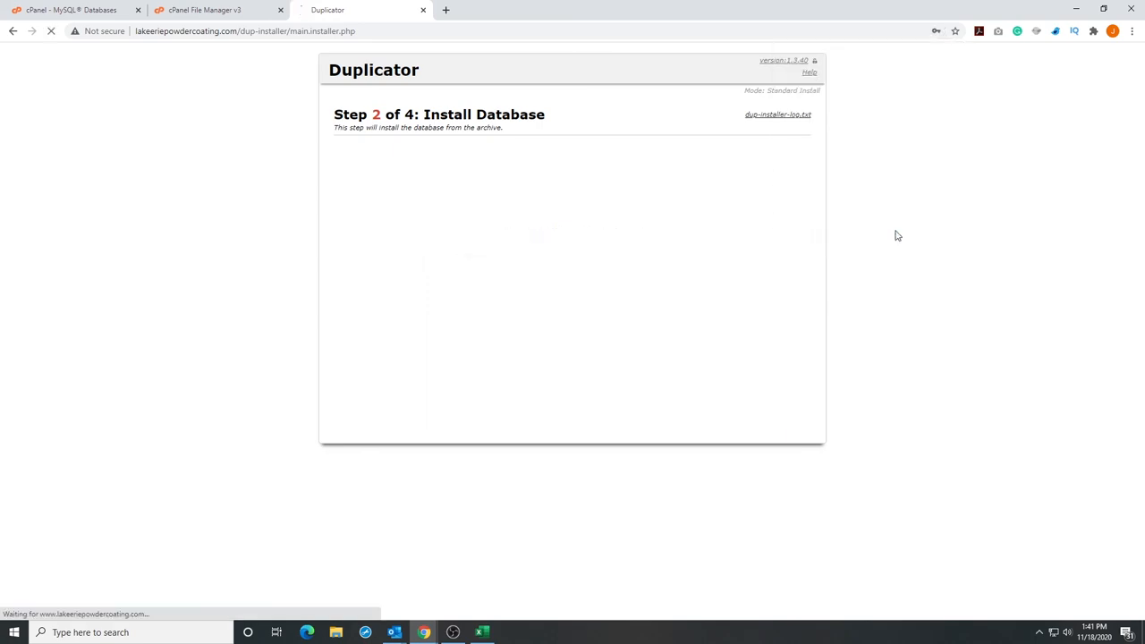